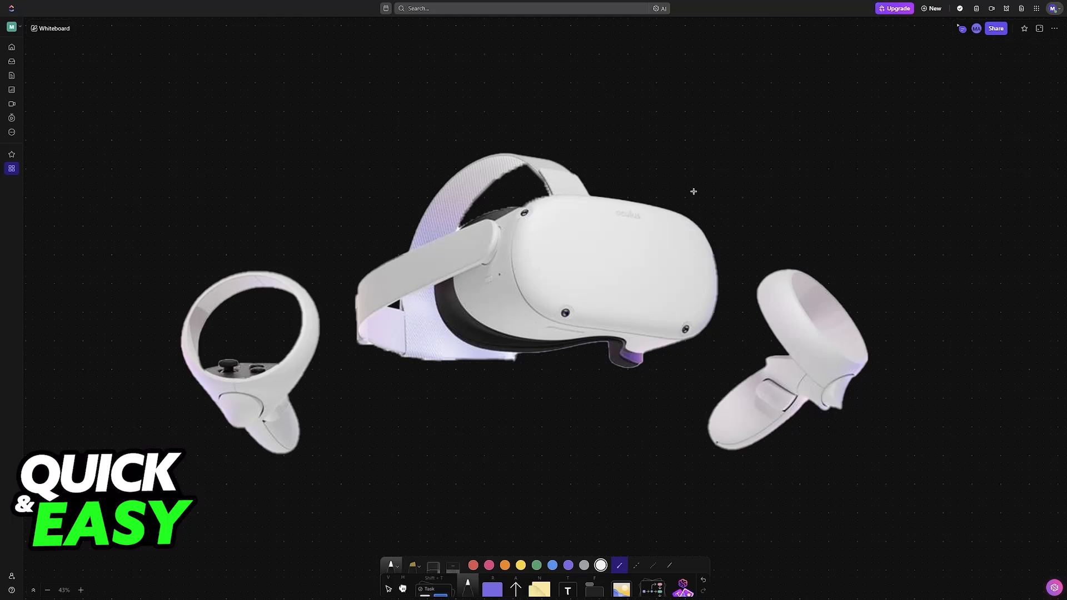
# Hand-write 'Q2/Q3' beside the headset image, underline it, then go to Meta's Quest setup page.
pyautogui.moveTo(694, 174); pyautogui.dragTo(718, 190)
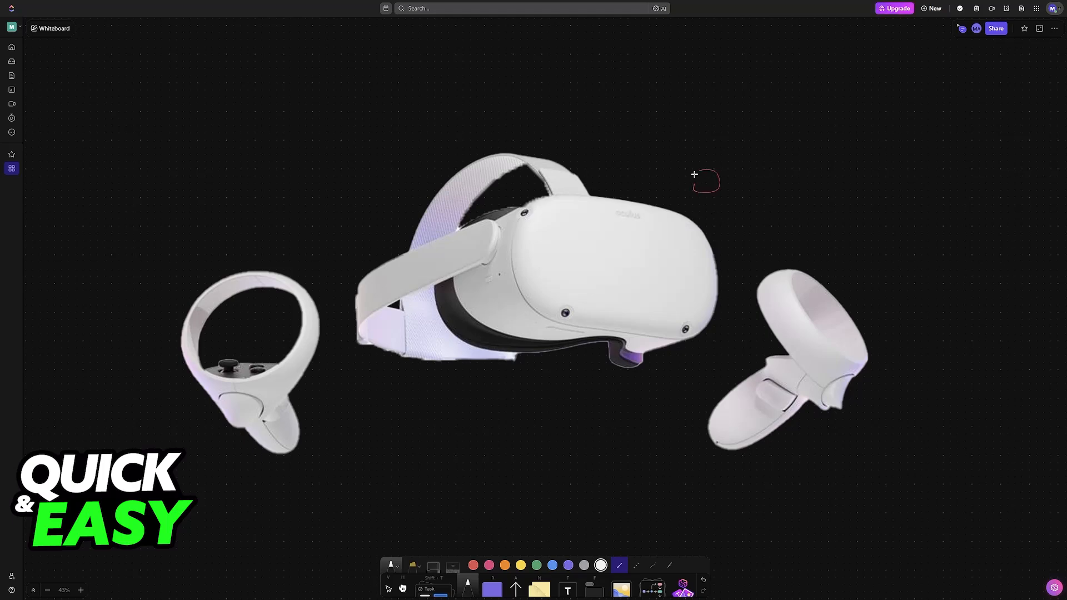
pyautogui.moveTo(693, 184); pyautogui.dragTo(776, 190)
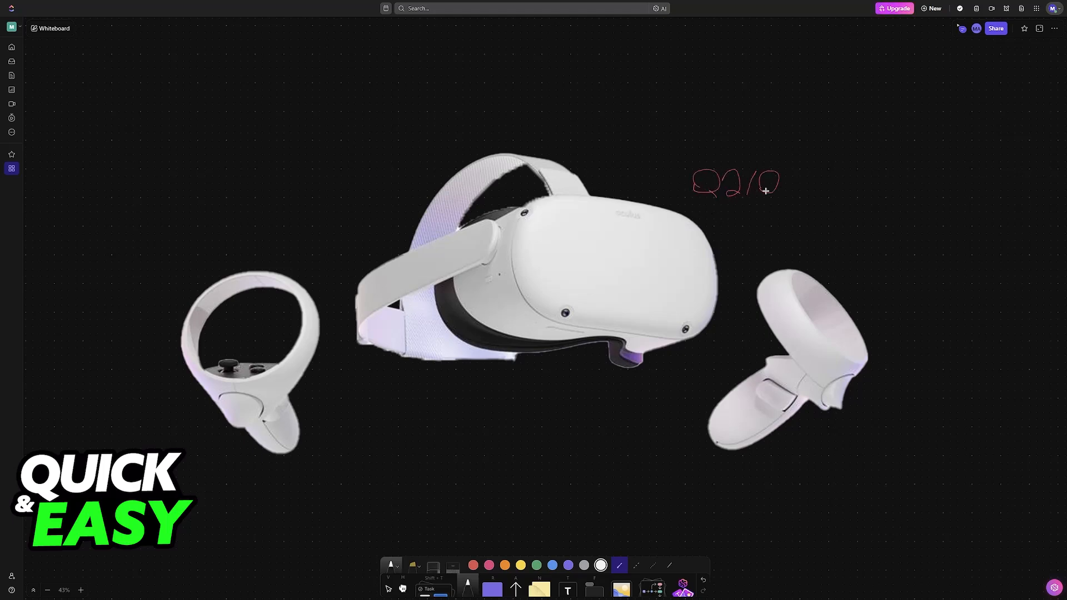
pyautogui.moveTo(763, 190); pyautogui.dragTo(802, 177)
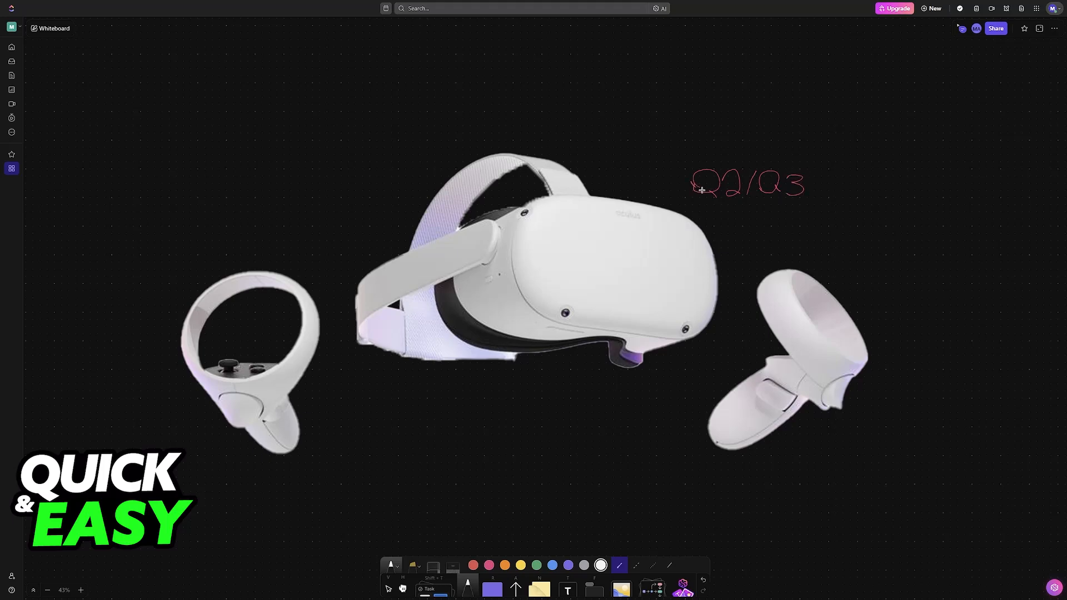
pyautogui.moveTo(690, 202); pyautogui.dragTo(823, 207)
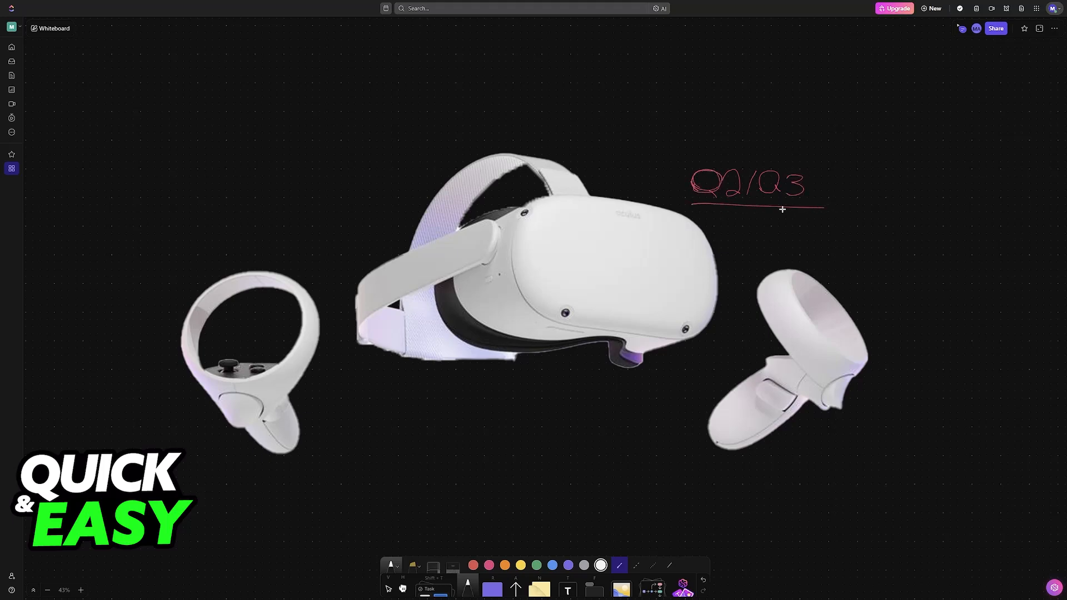
pyautogui.moveTo(781, 226)
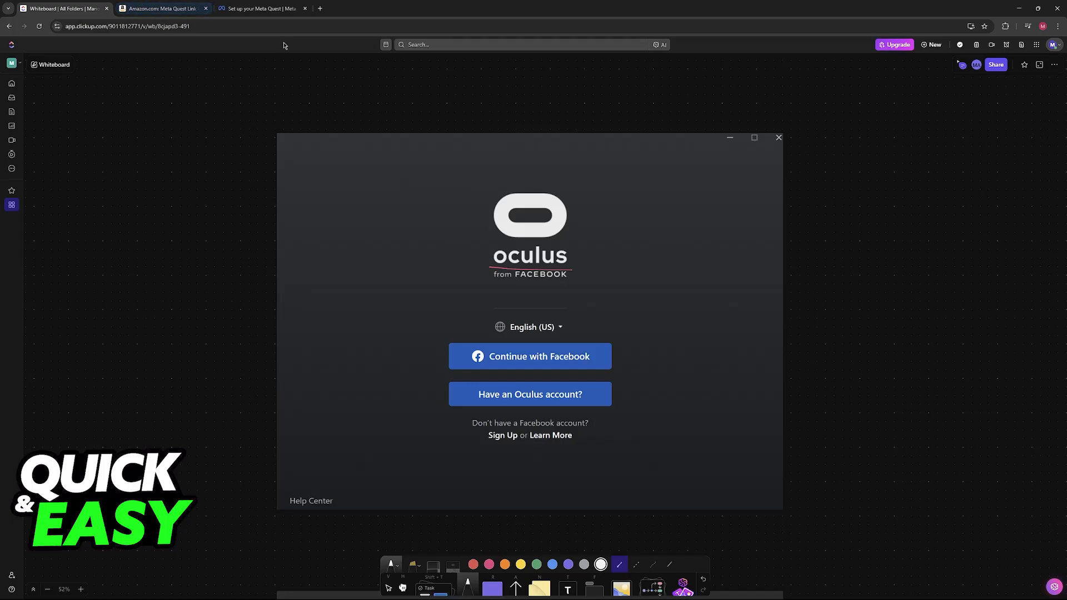
pyautogui.click(263, 8)
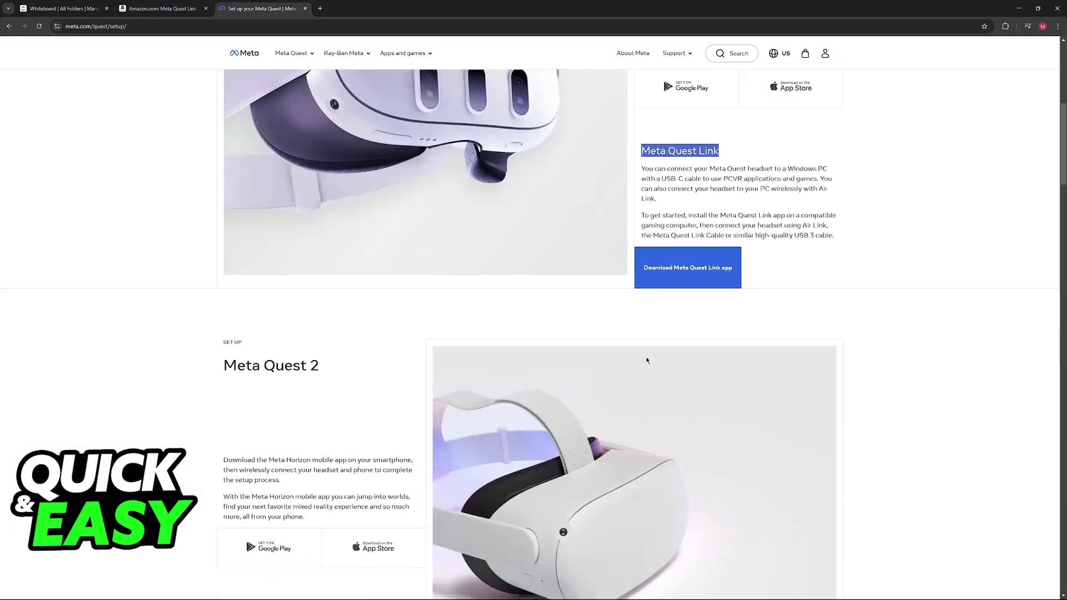
# Reach the Meta Quest 2 section and highlight 'Meta Quest headset' in the Quest Link paragraph.
pyautogui.scroll(-3)
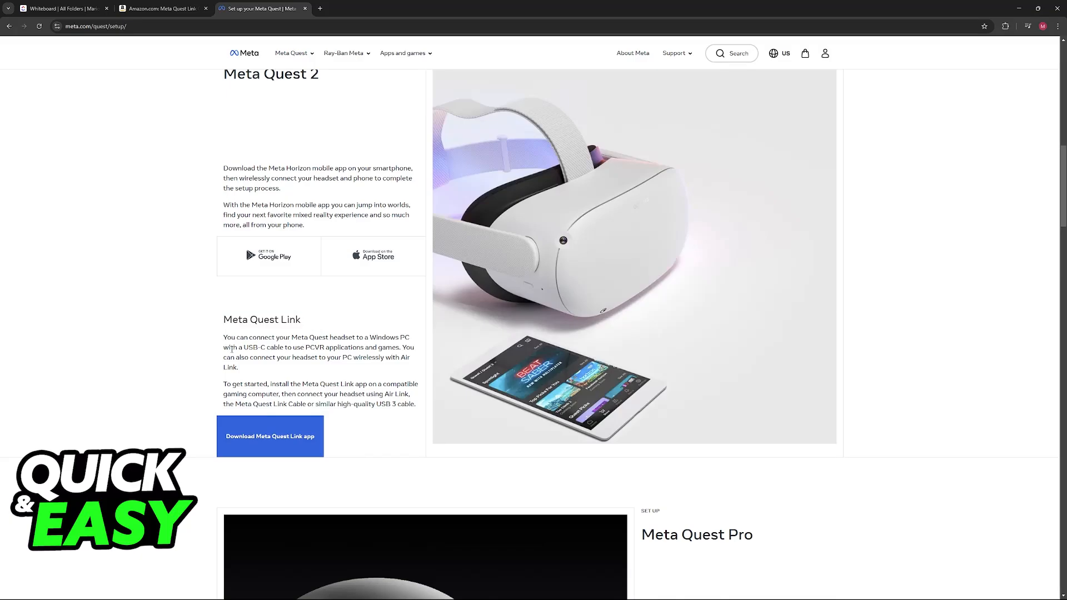
pyautogui.doubleClick(323, 337)
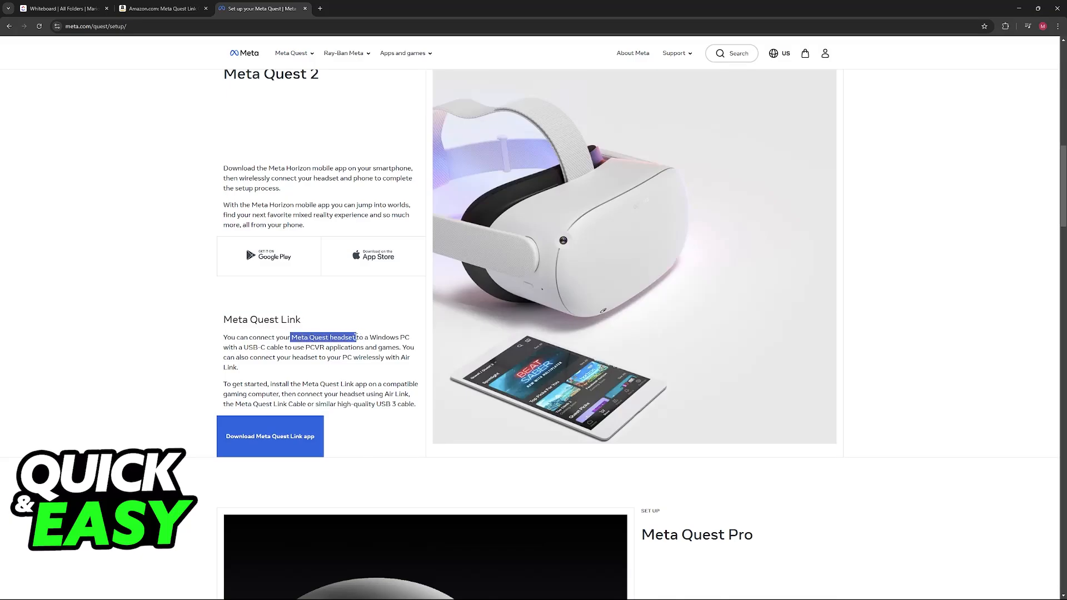
pyautogui.moveTo(357, 337); pyautogui.dragTo(289, 348)
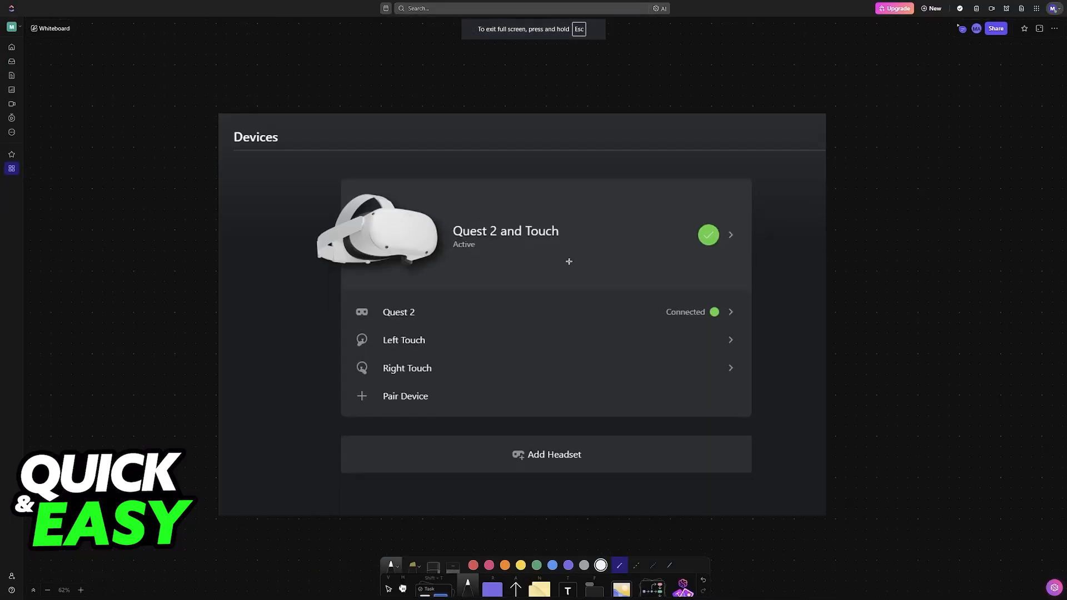
# Sketch a cable beside the Devices screenshot and underline the 'Quest 2 and Touch' entry.
pyautogui.moveTo(782, 207); pyautogui.dragTo(788, 256)
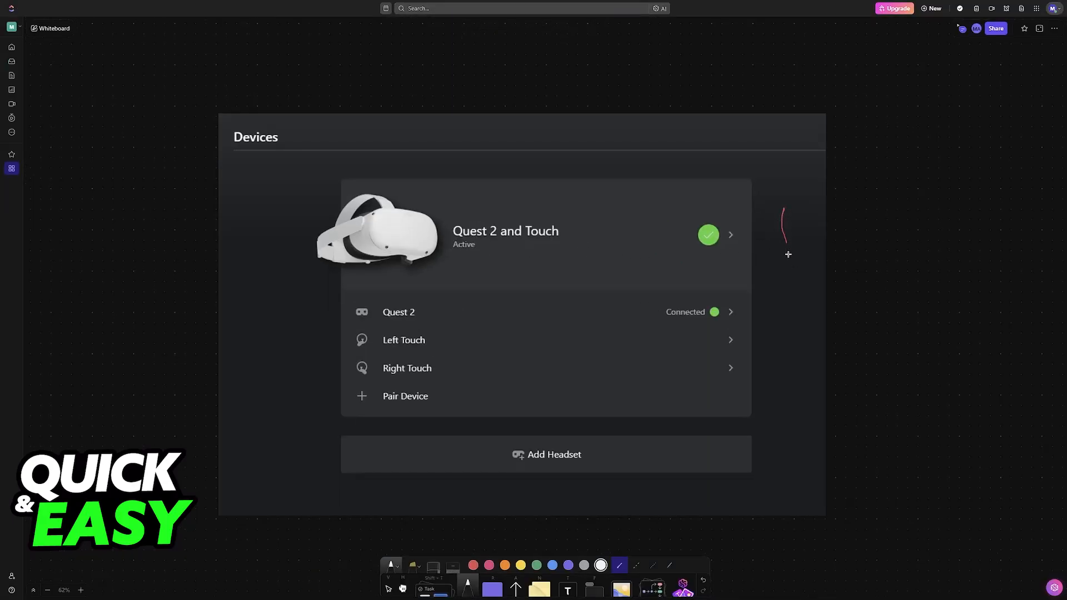
pyautogui.moveTo(785, 252); pyautogui.dragTo(781, 198)
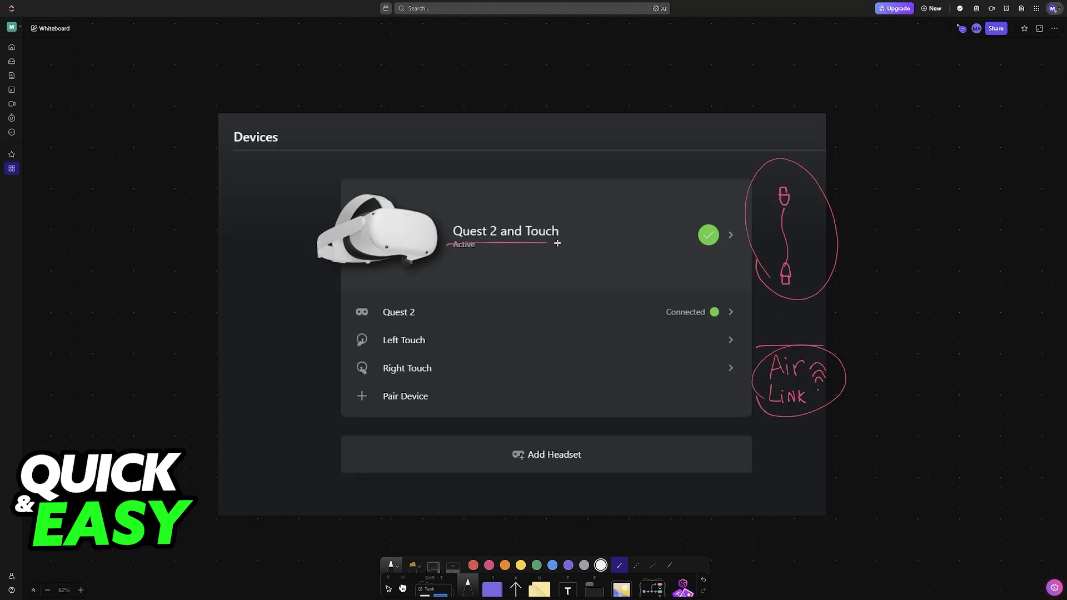
pyautogui.moveTo(556, 244); pyautogui.dragTo(689, 276)
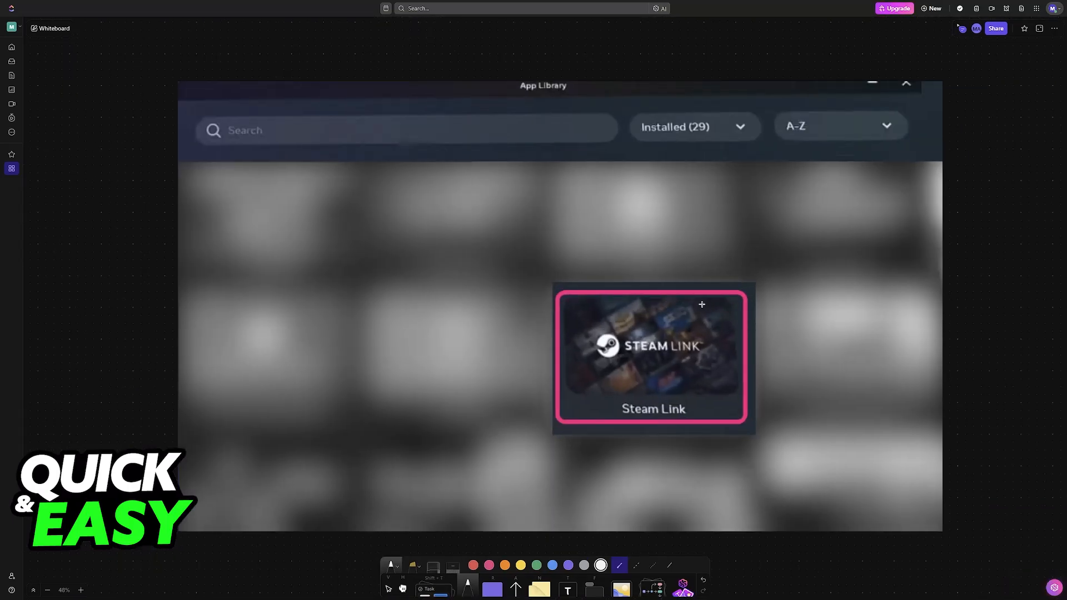
pyautogui.moveTo(442, 223)
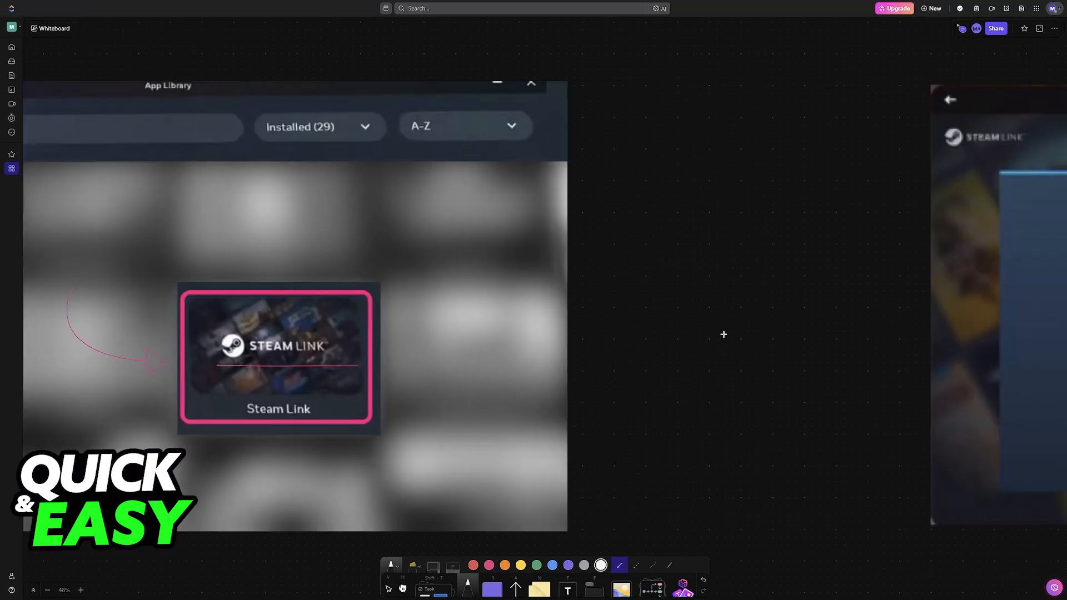
# On the Connecting screenshot, write 'Wi-fi' with arrows to headset and computer and numbers '12344' above.
pyautogui.doubleClick(277, 347)
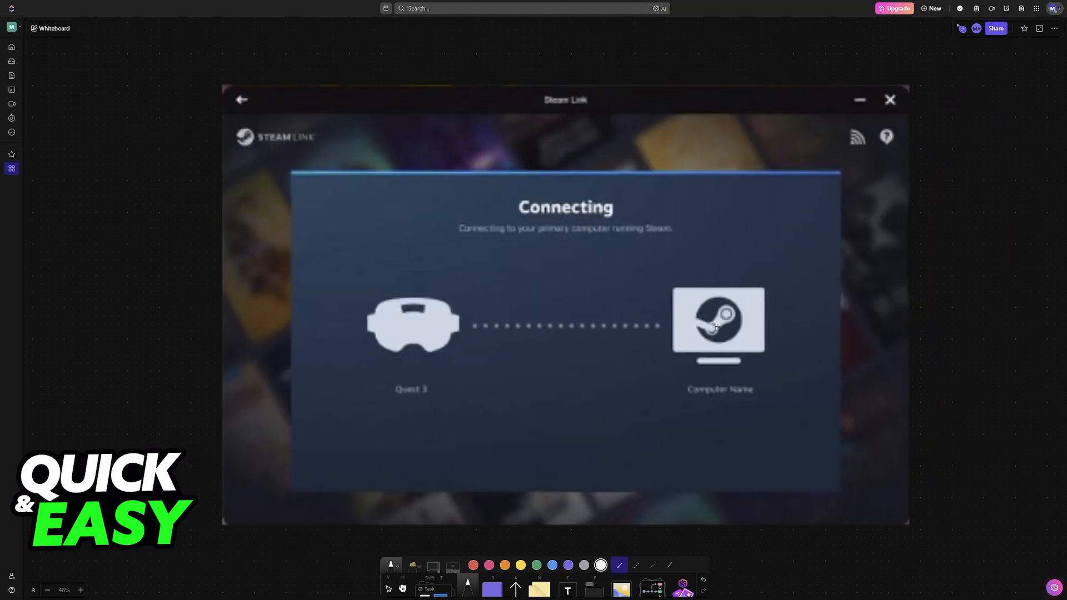
pyautogui.moveTo(529, 371)
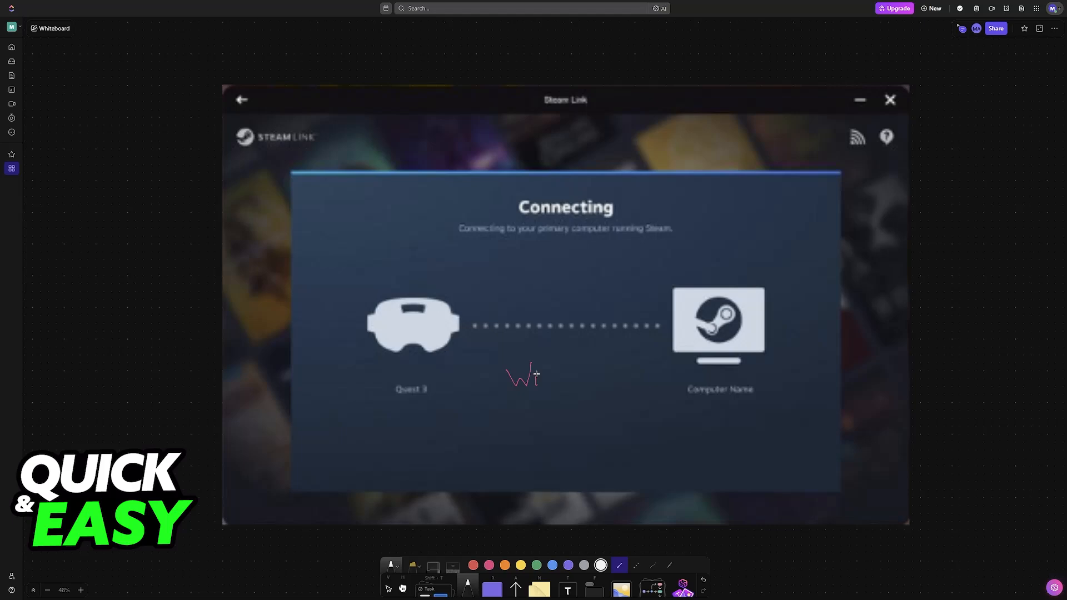
pyautogui.moveTo(545, 381); pyautogui.dragTo(558, 394)
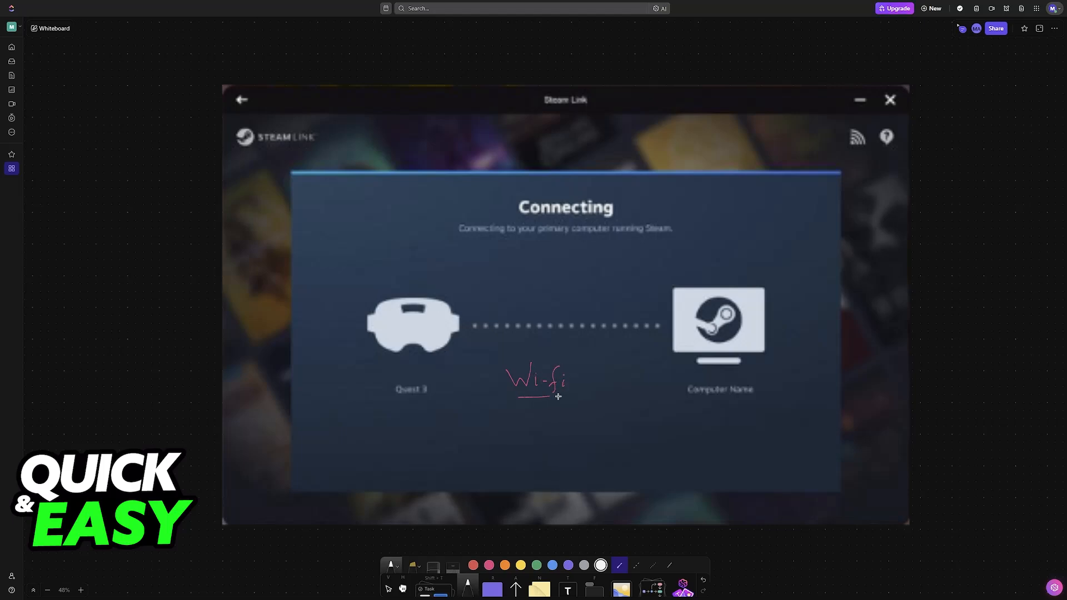
pyautogui.moveTo(567, 396); pyautogui.dragTo(664, 381)
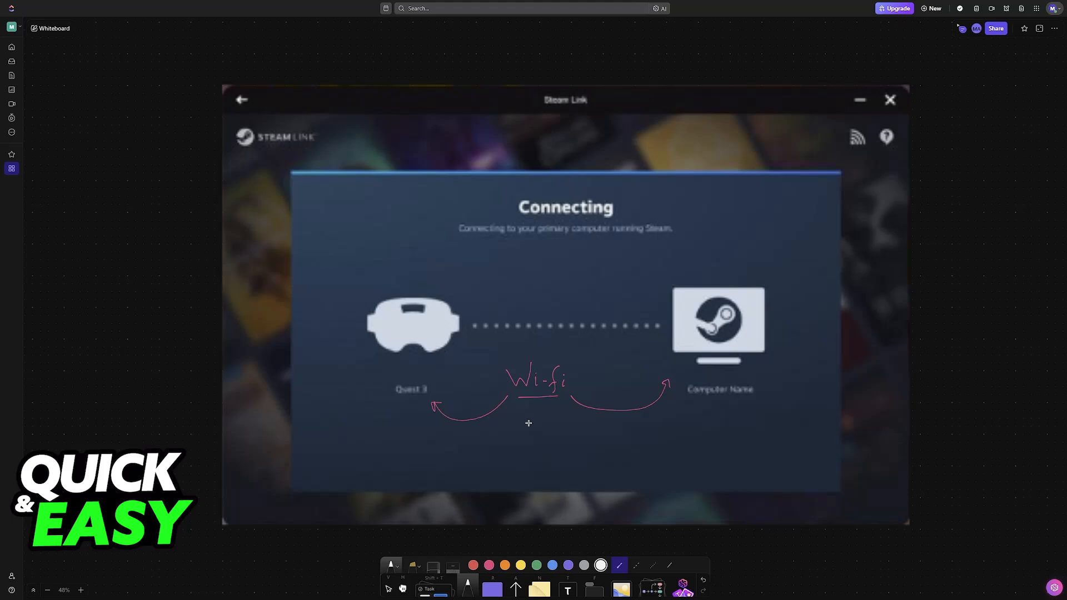
pyautogui.moveTo(579, 309)
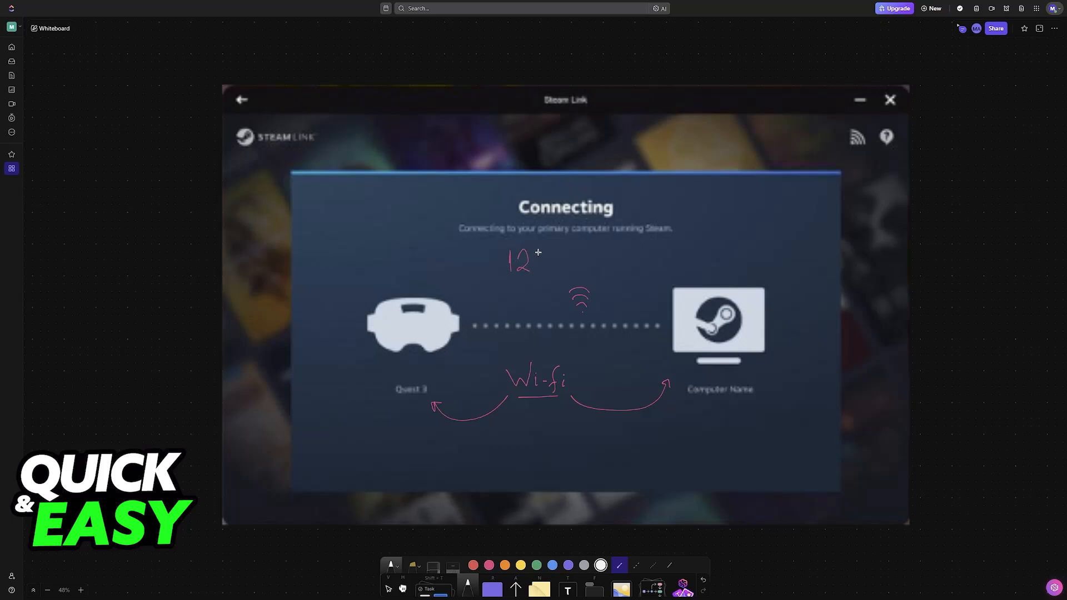
pyautogui.moveTo(538, 262); pyautogui.dragTo(589, 262)
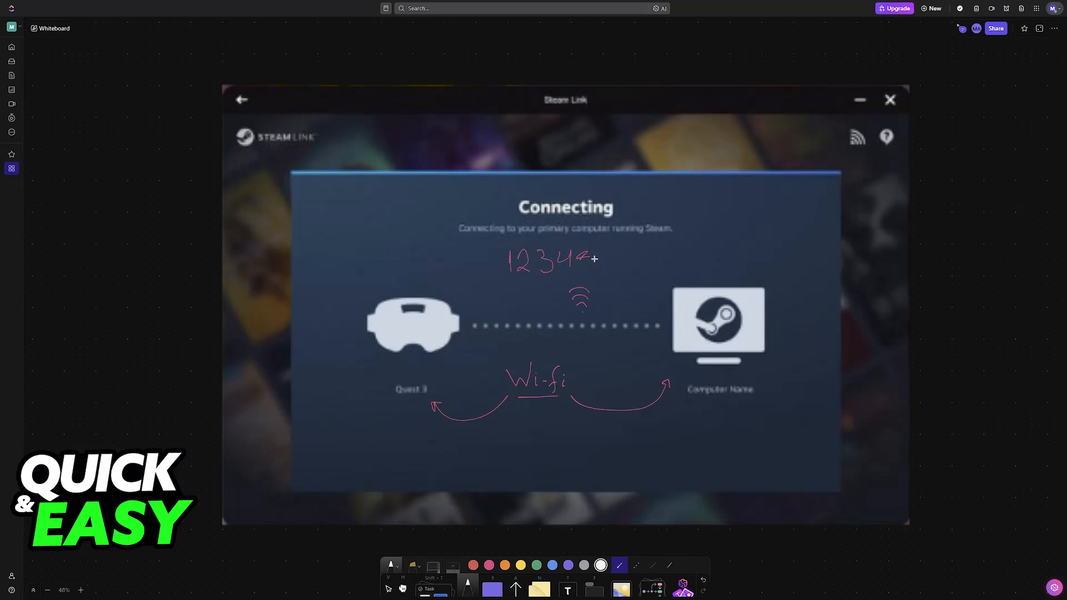
pyautogui.moveTo(592, 262); pyautogui.dragTo(496, 280)
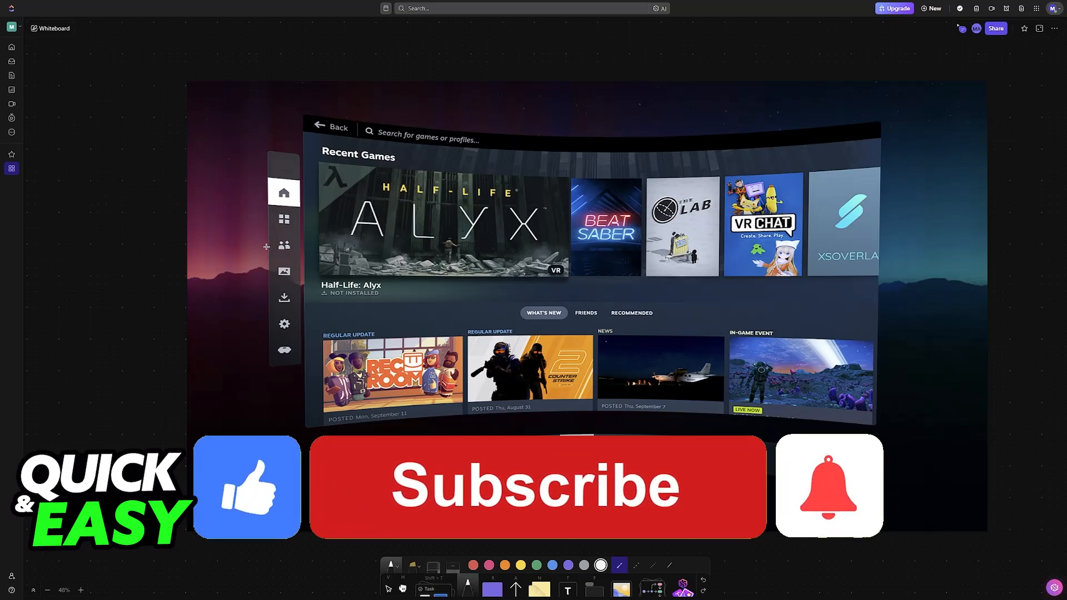
# Bring up the SteamVR home screenshot listing recent games like Half-Life: Alyx.
pyautogui.click(537, 485)
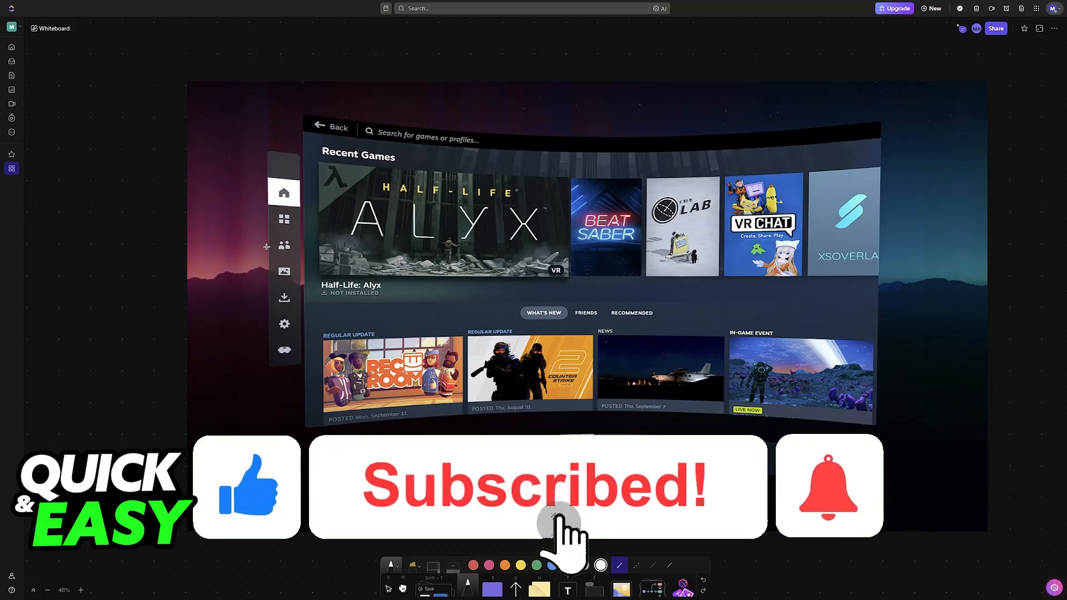